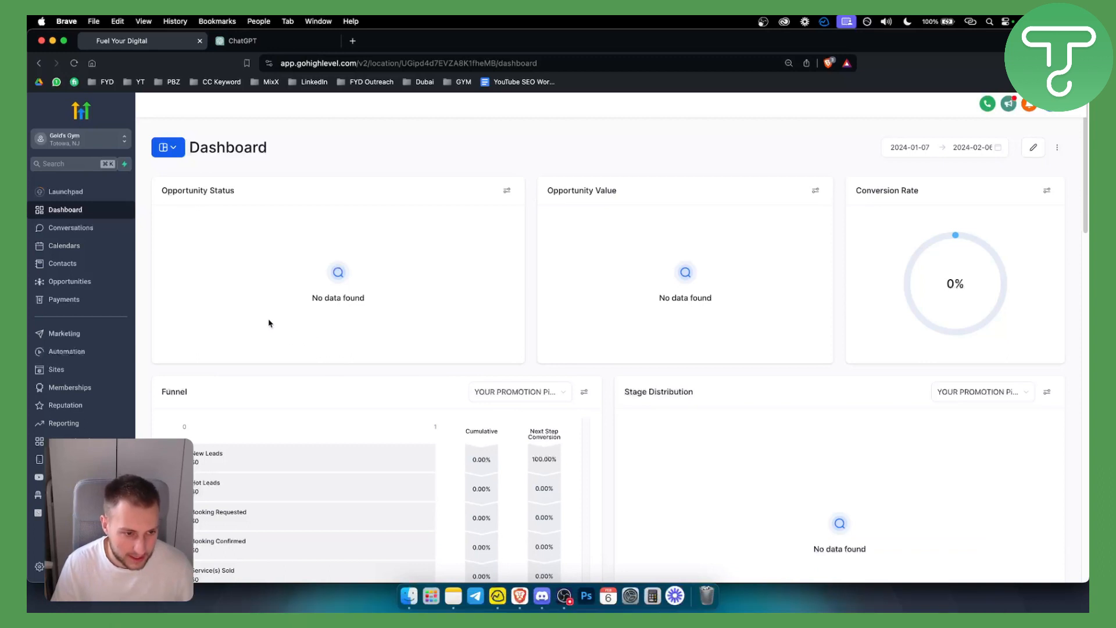
mouse_move(81, 384)
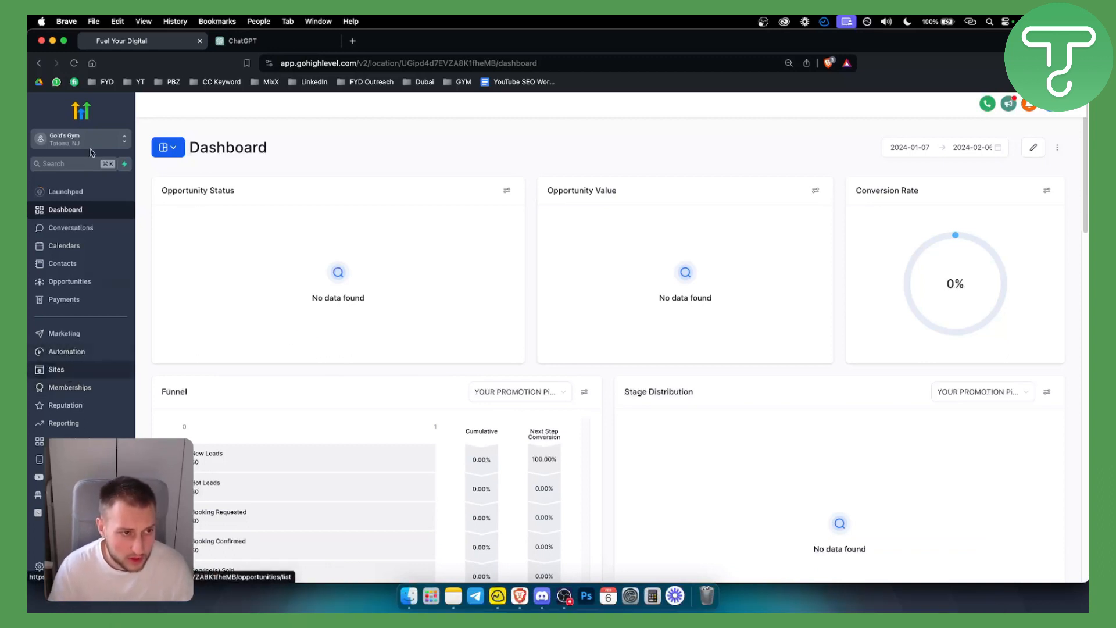
mouse_move(81, 370)
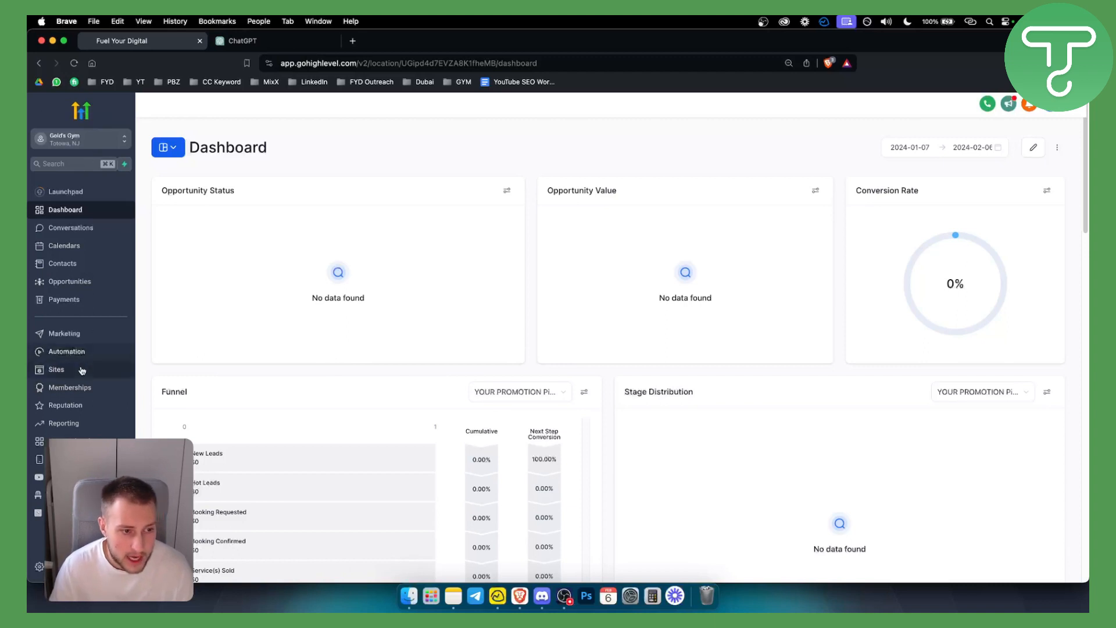
Step: Open Sites to show the funnels list, including Bankruptcy Law Firm and IT Consultant
click(56, 369)
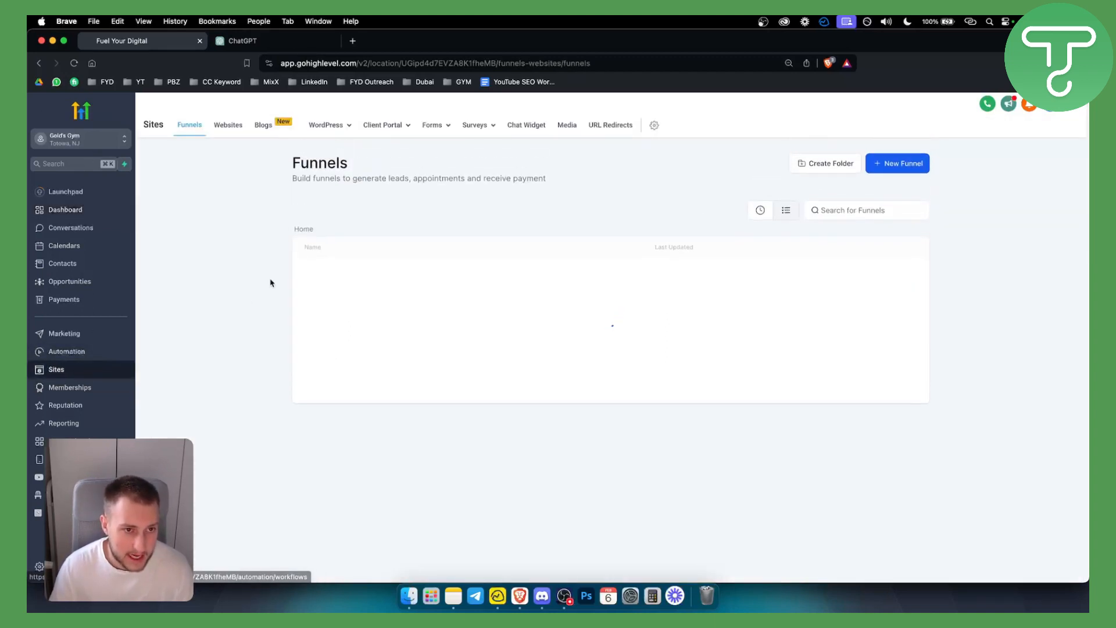
click(434, 126)
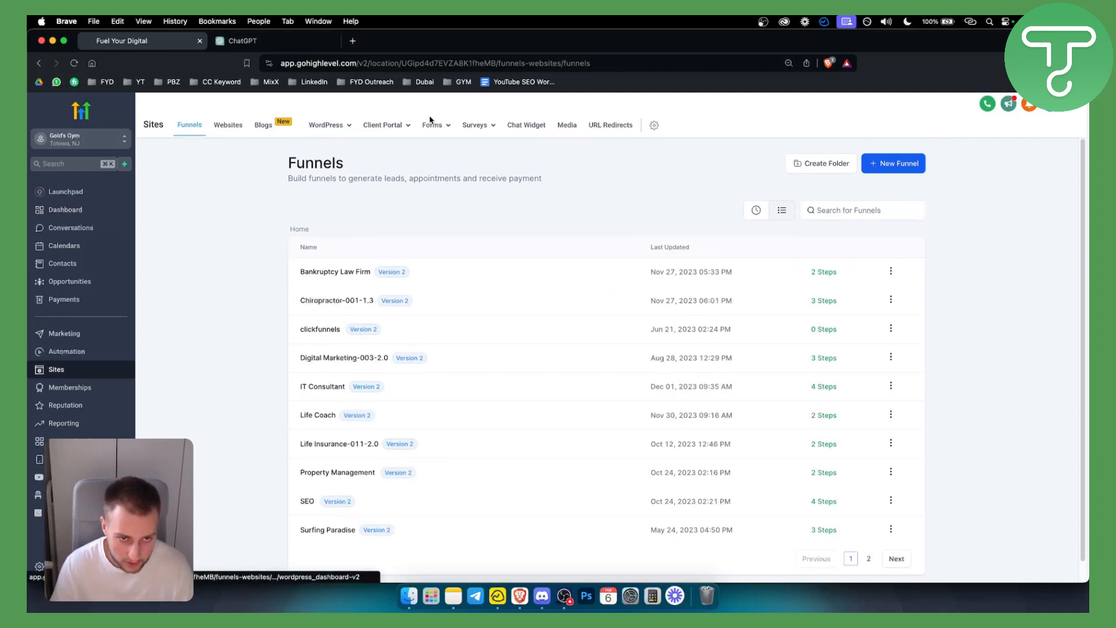
Step: Open the Contract form from the Forms Builder list for editing
click(433, 124)
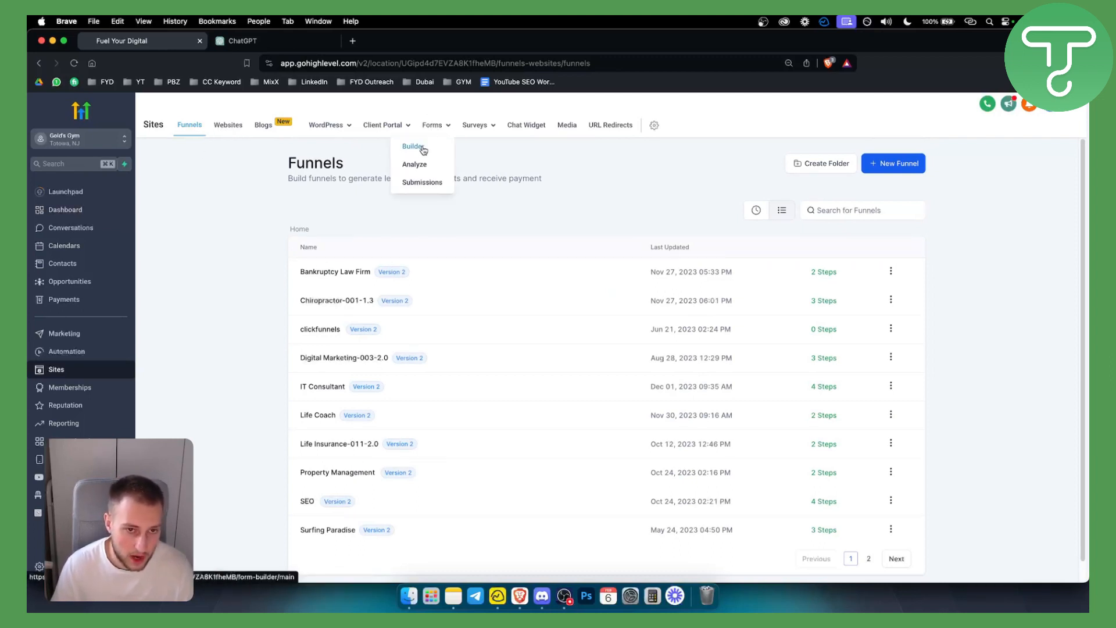
click(413, 146)
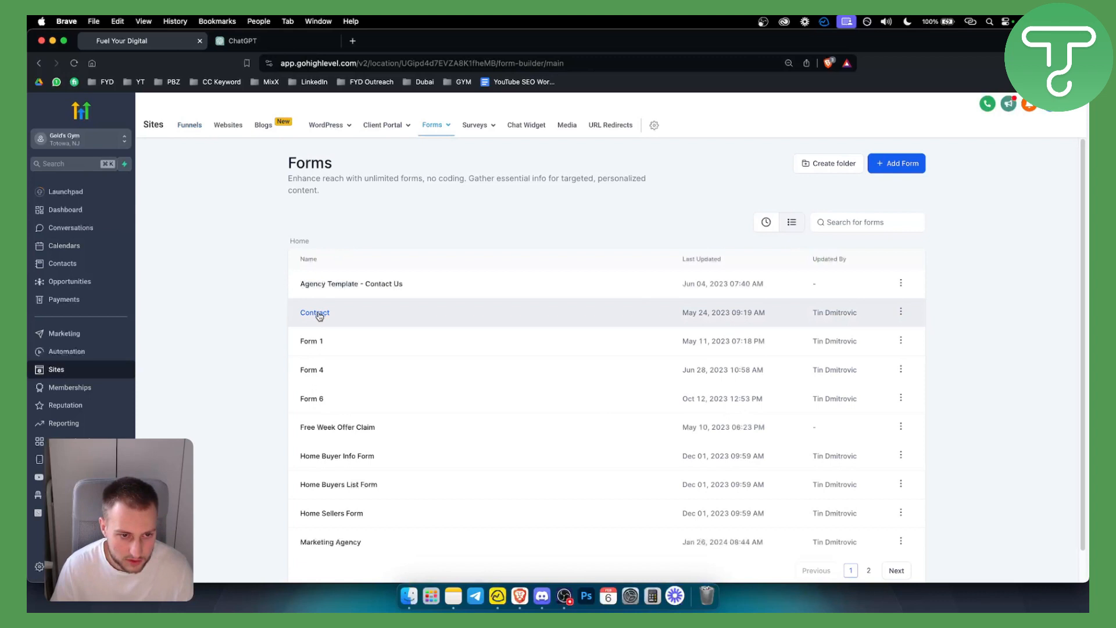
click(315, 313)
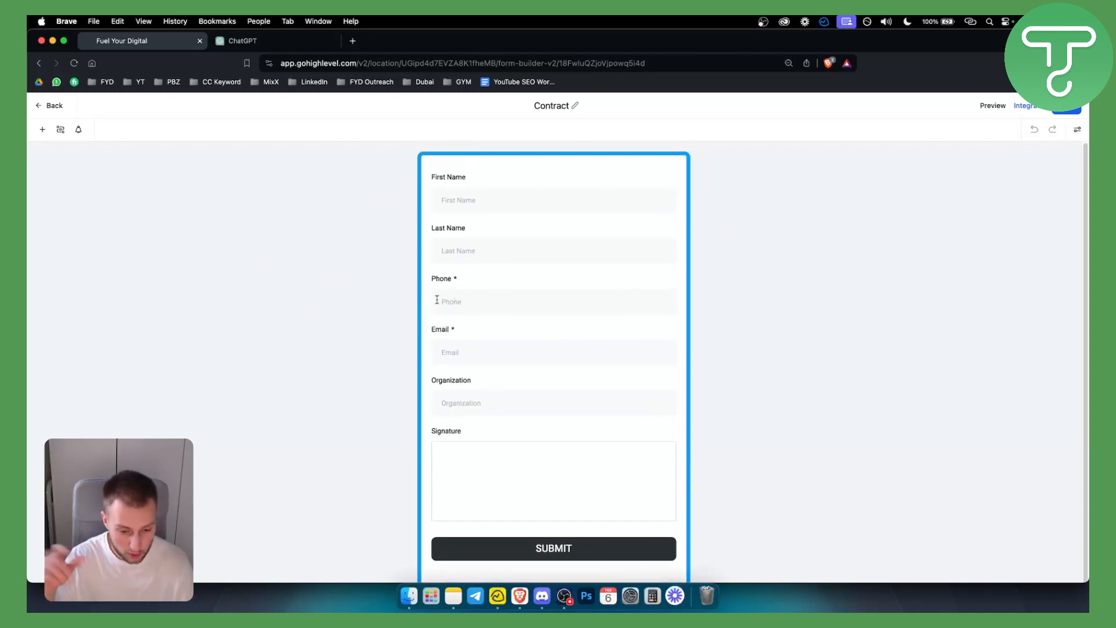
mouse_move(343, 217)
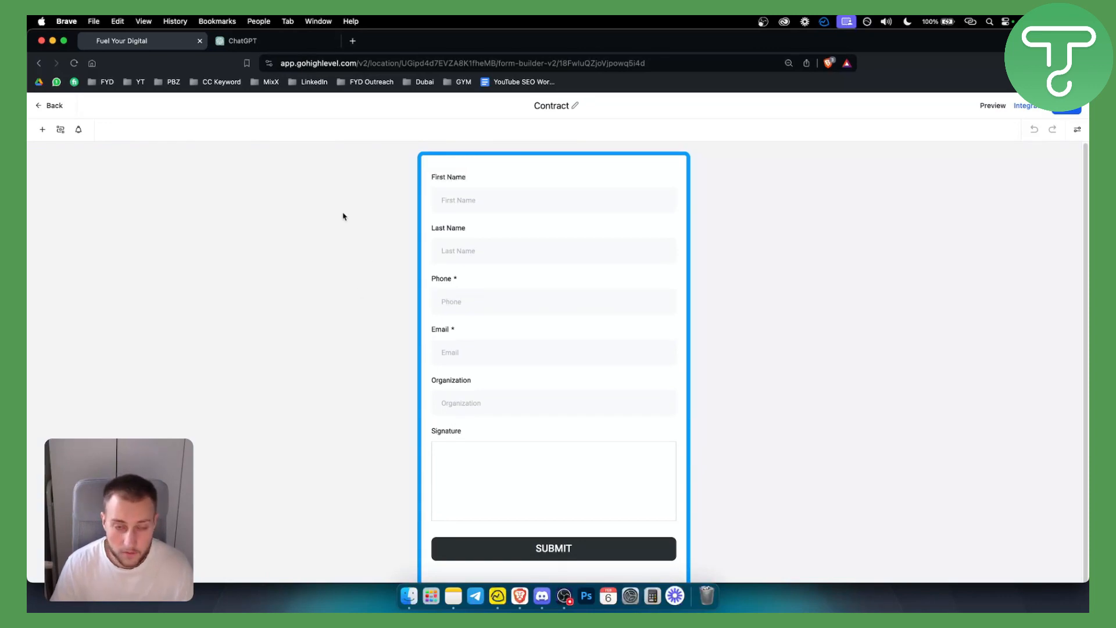
Step: Copy the 'I accept' checkbox HTML from ChatGPT and return to the GoHighLevel tab
click(241, 41)
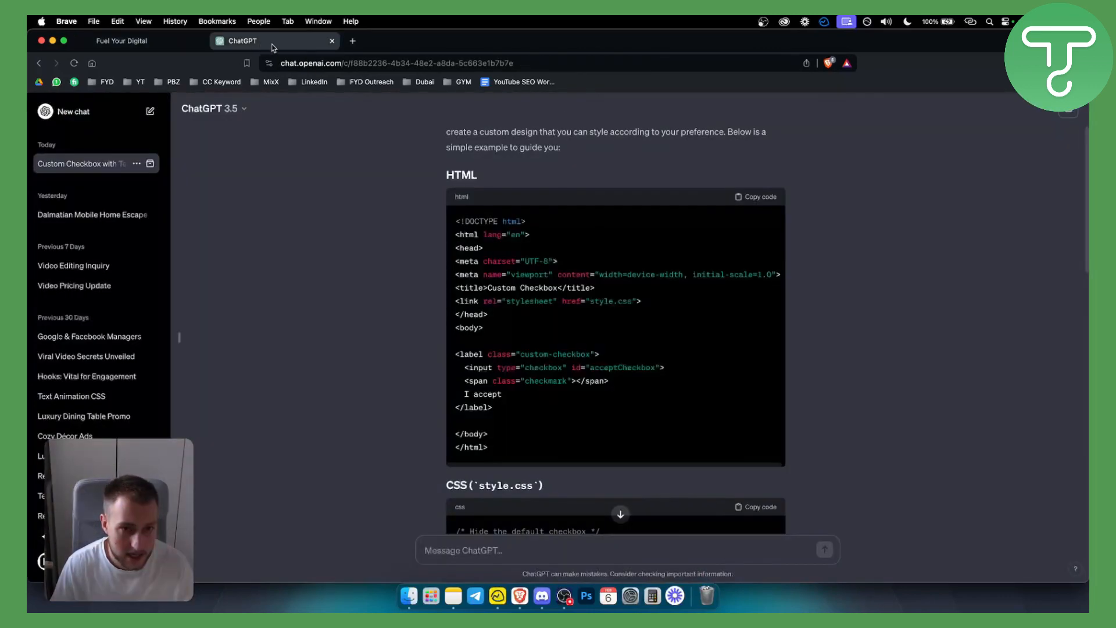
scroll(up, 3)
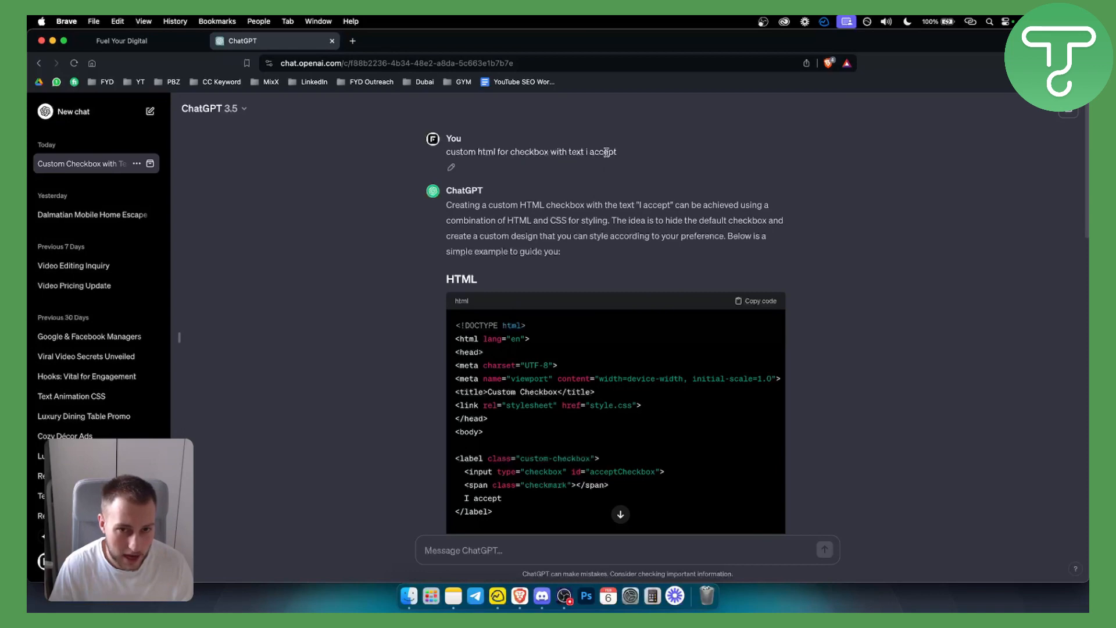
scroll(down, 3)
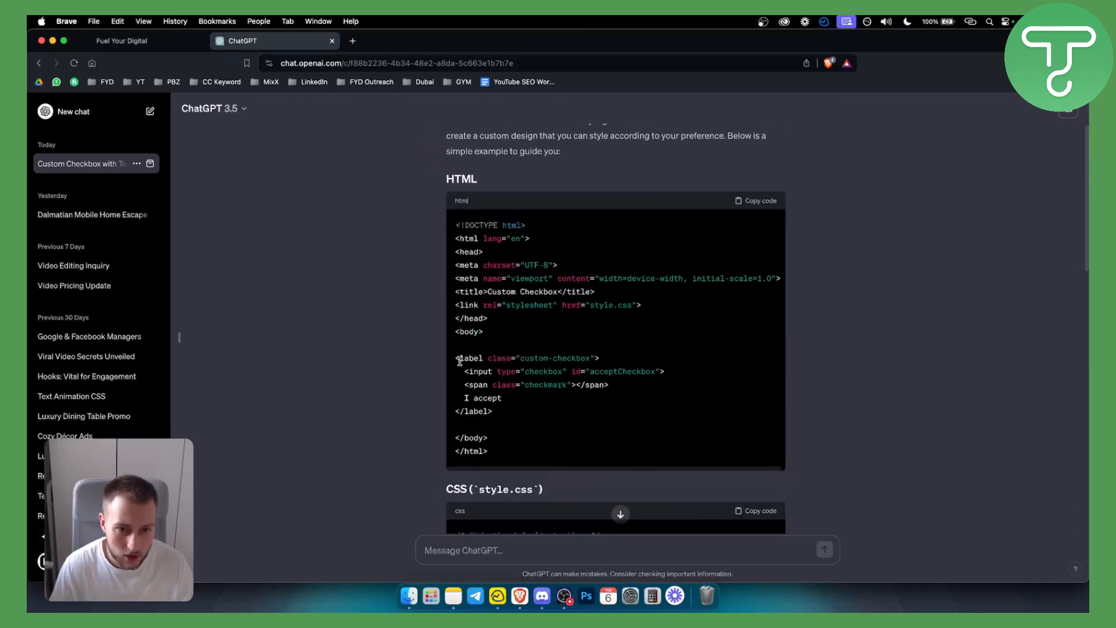
click(757, 200)
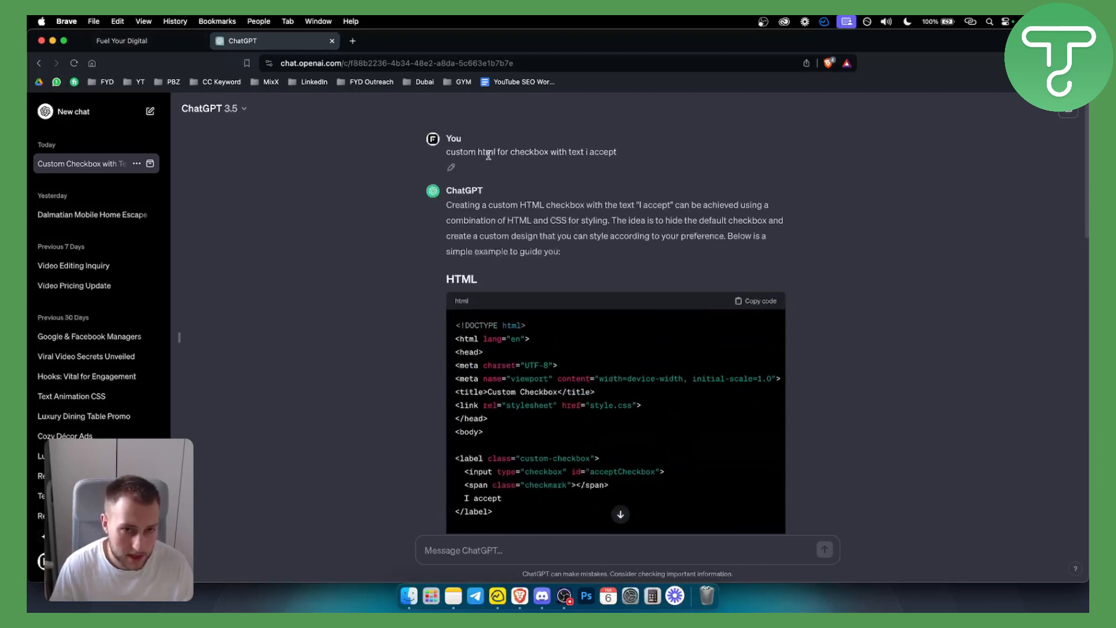
click(123, 42)
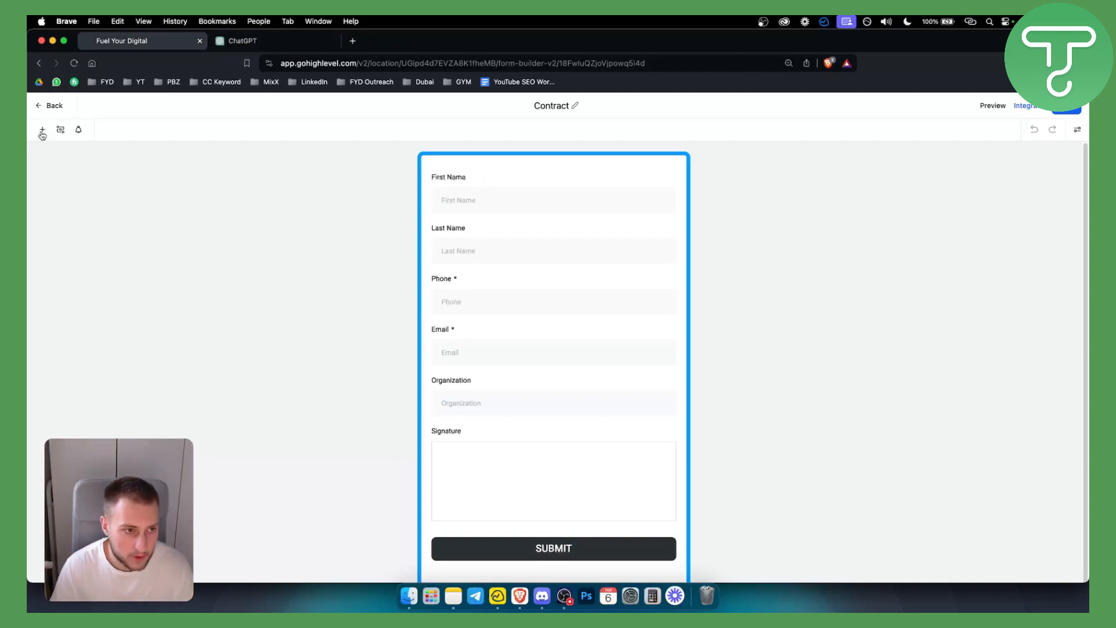
Step: Add a Custom HTML block above SUBMIT with the pasted checkbox code, then test-tick it
click(41, 130)
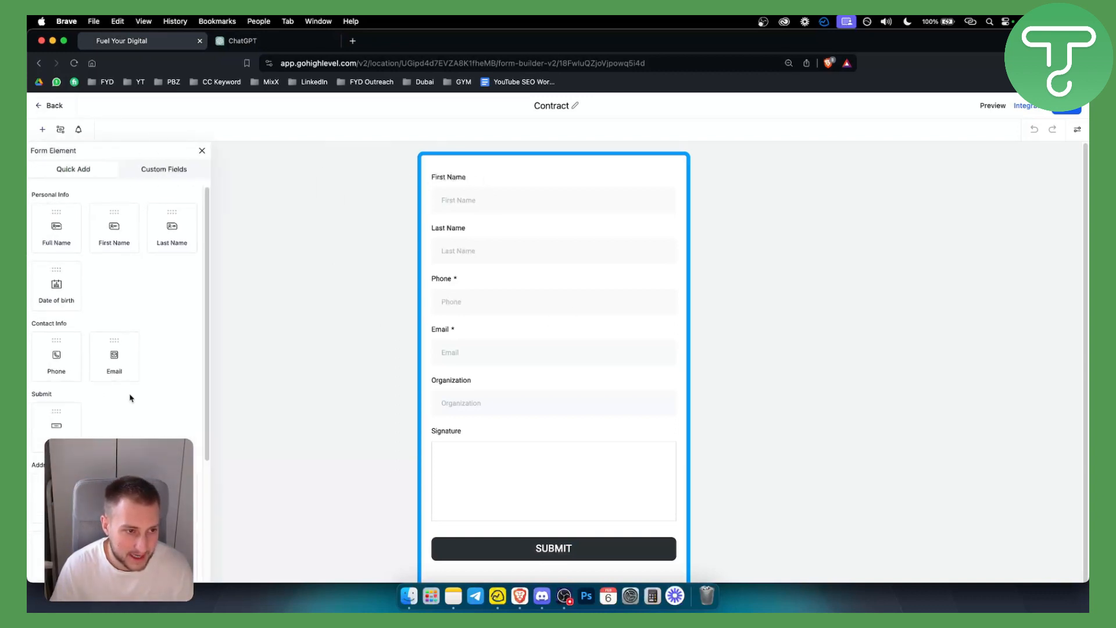
scroll(down, 3)
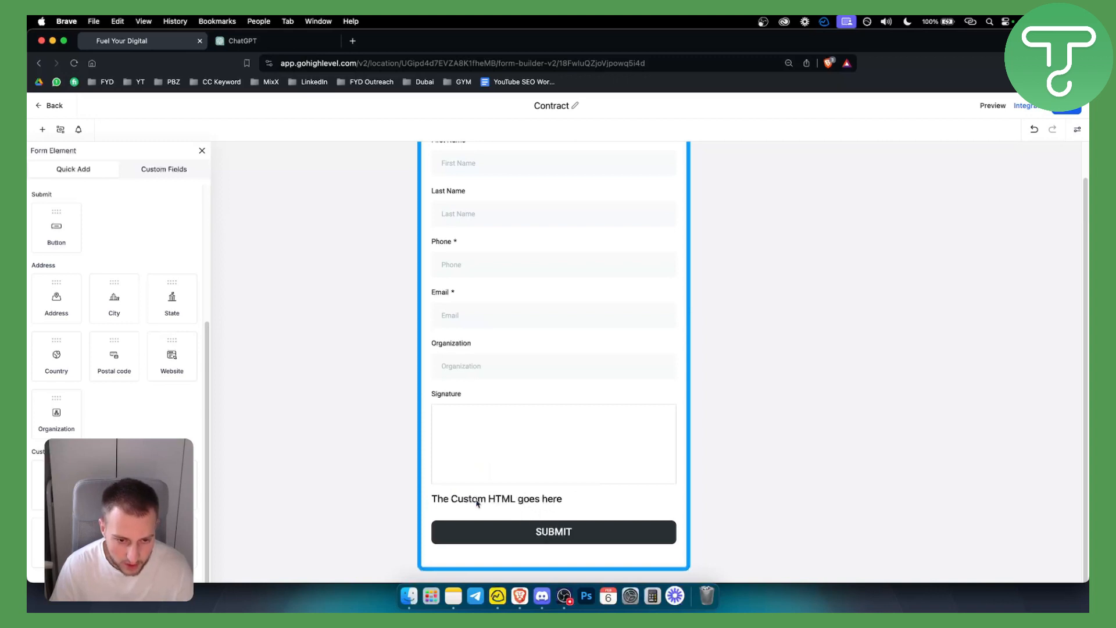
click(497, 499)
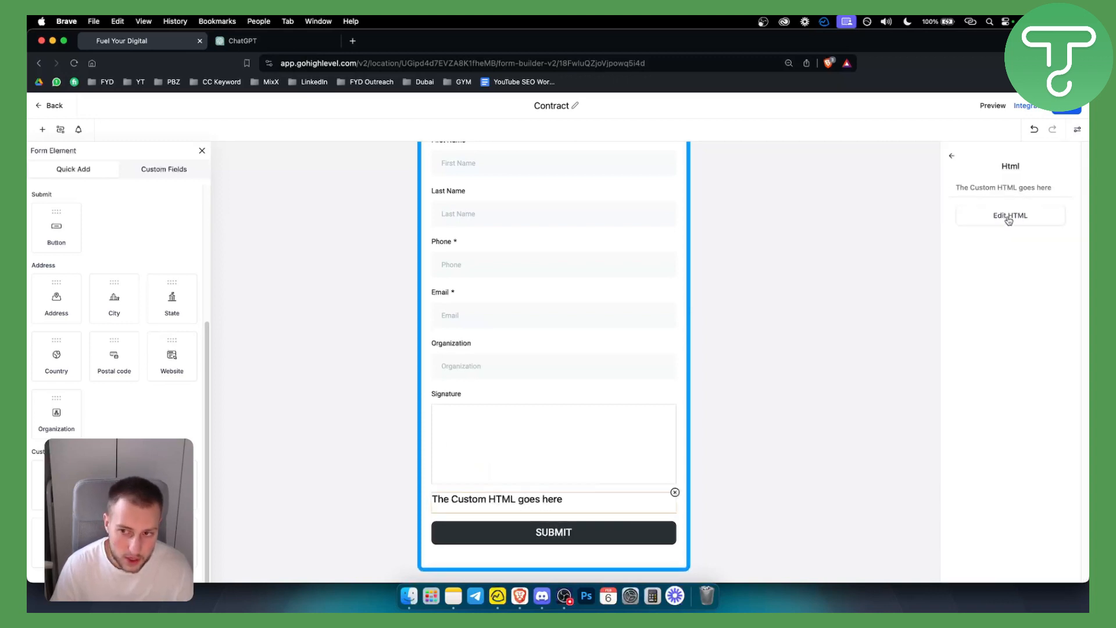
click(1010, 215)
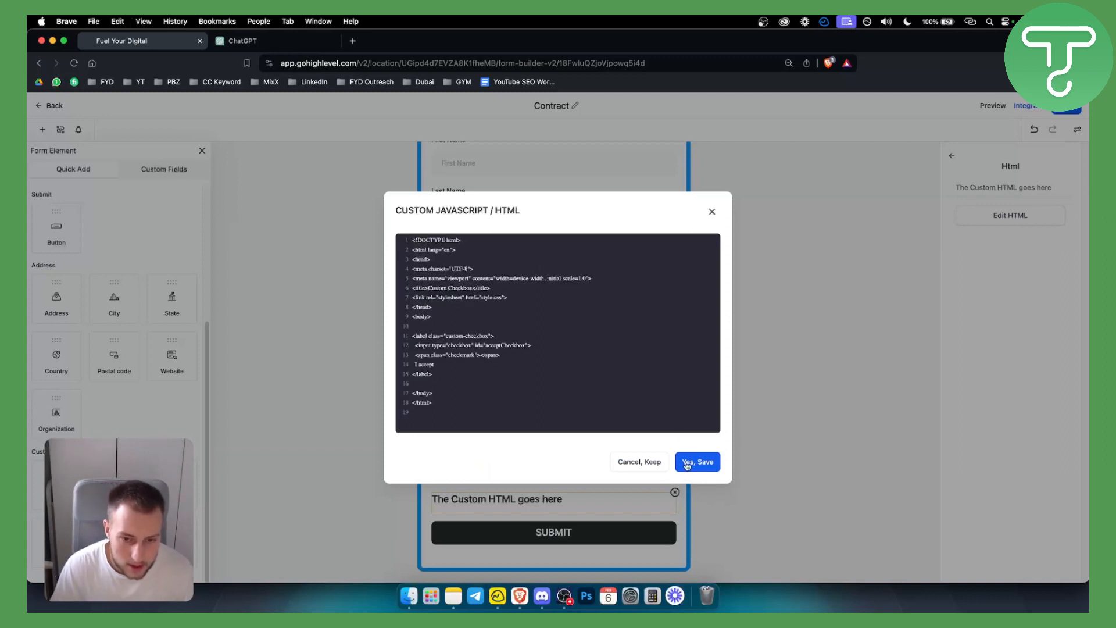
click(697, 462)
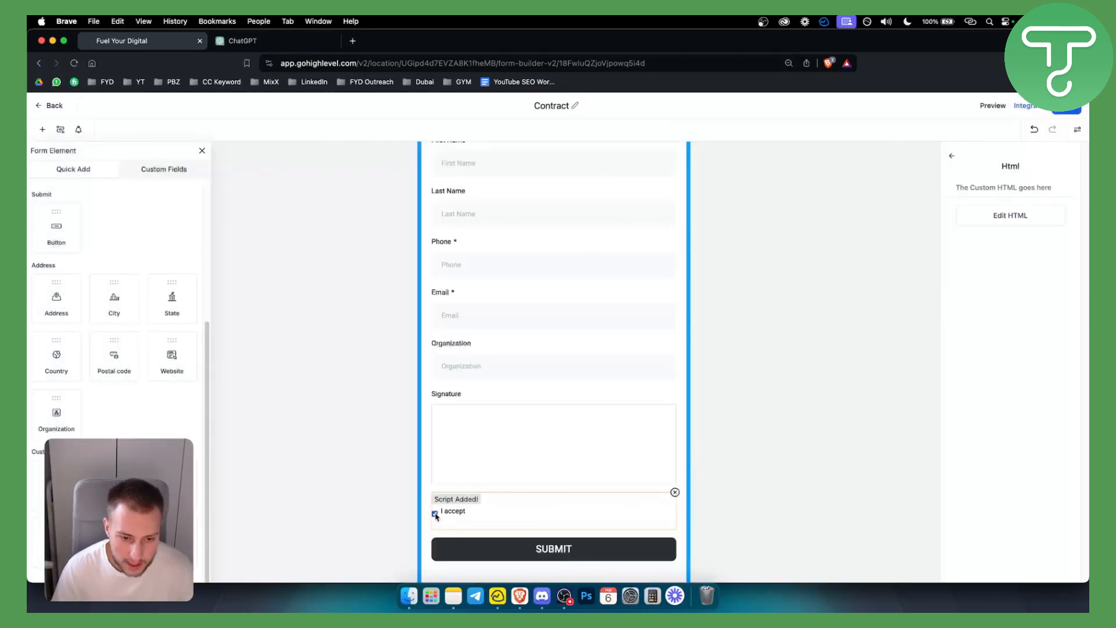
click(435, 513)
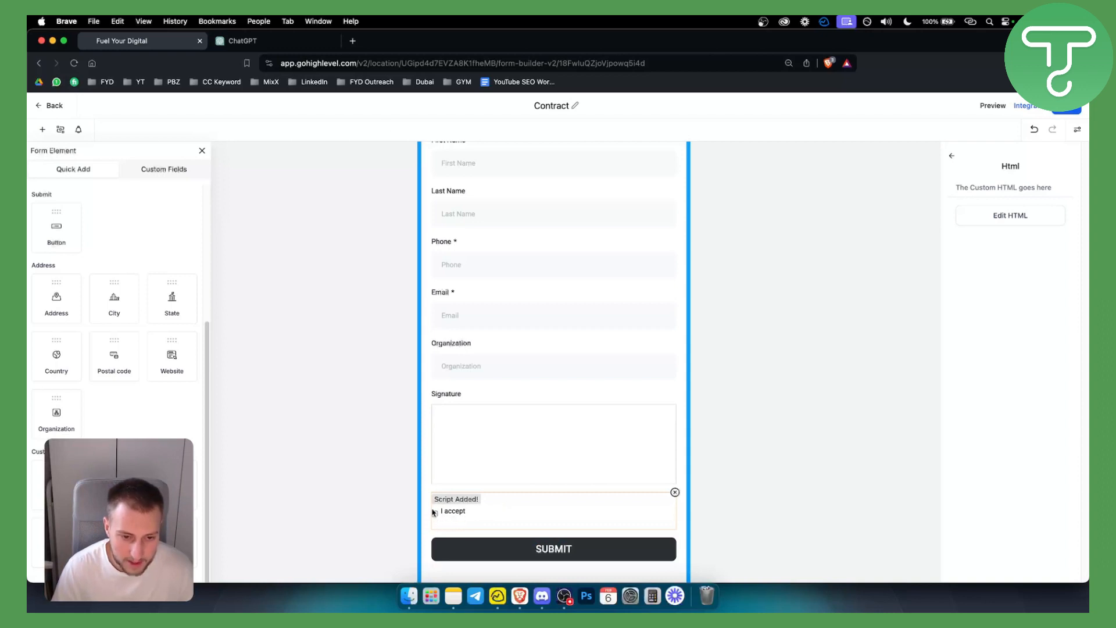
Step: Append the ChatGPT checkbox CSS to the HTML block, save, and reopen the editor to inspect it
click(238, 40)
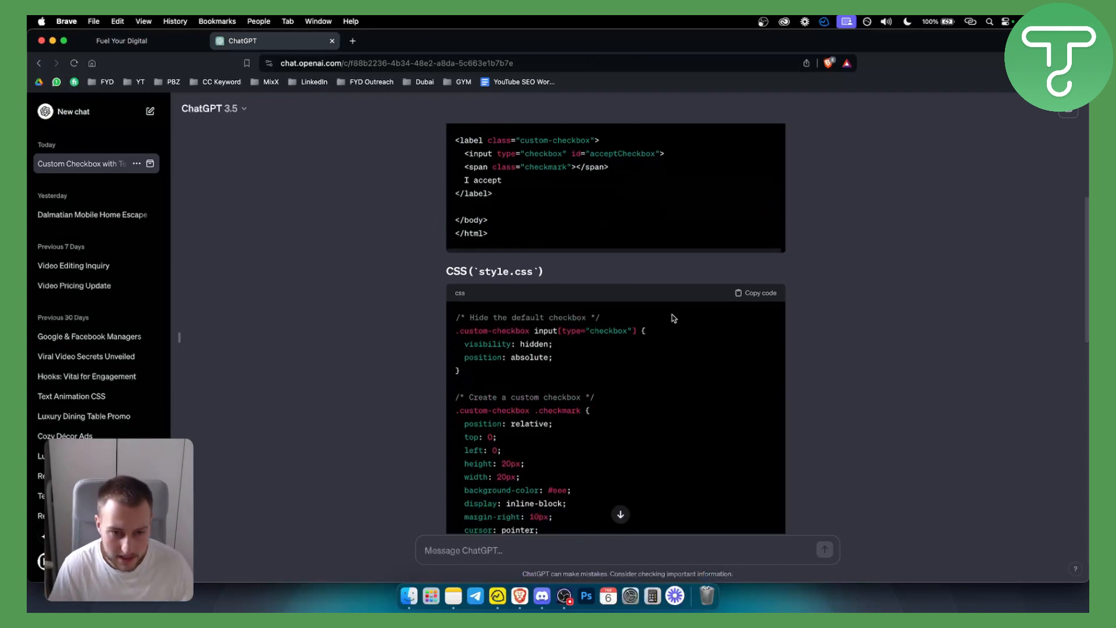
click(122, 40)
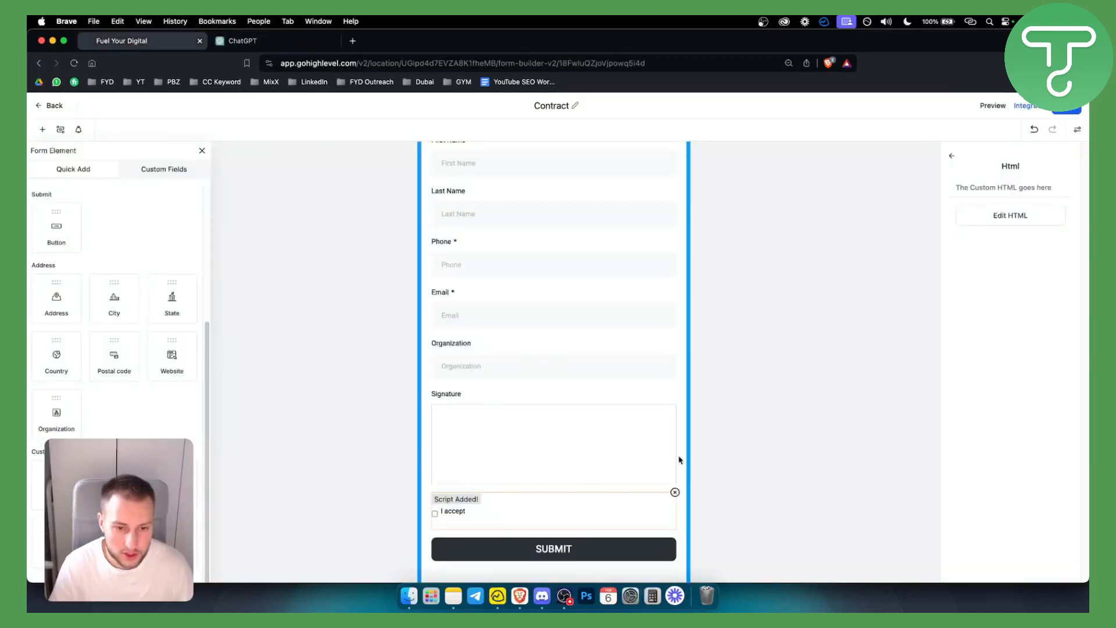
click(1010, 215)
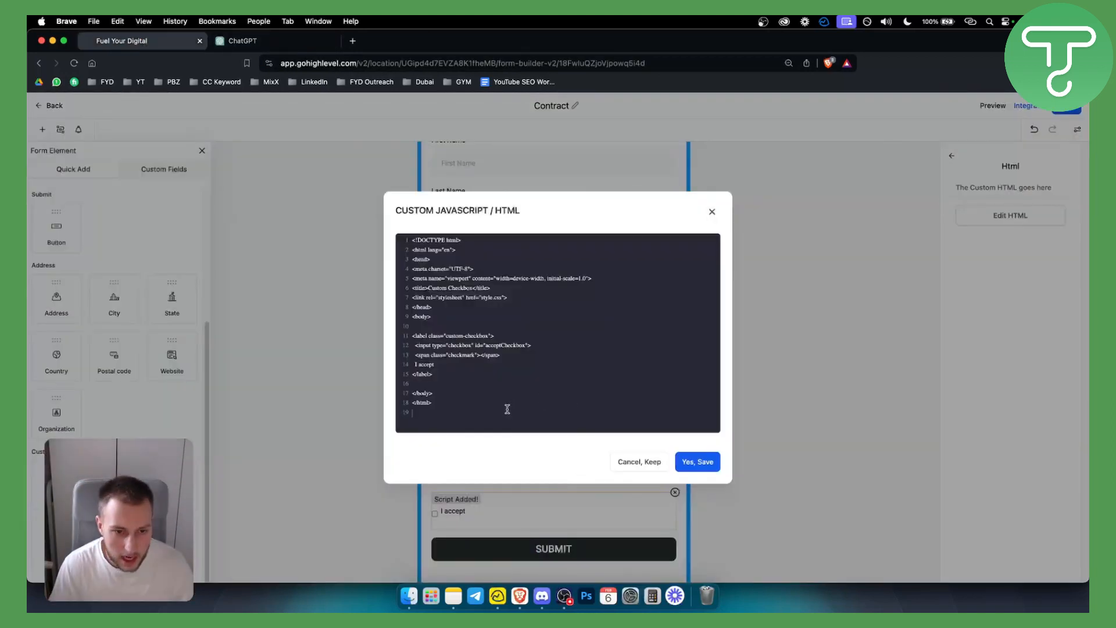
scroll(down, 3)
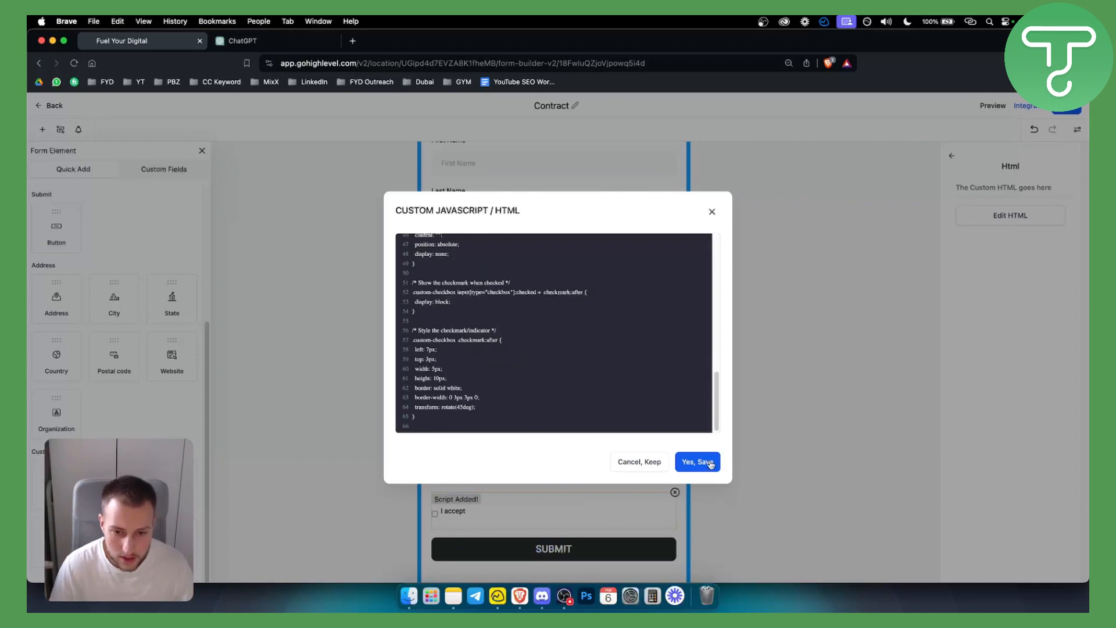
click(697, 462)
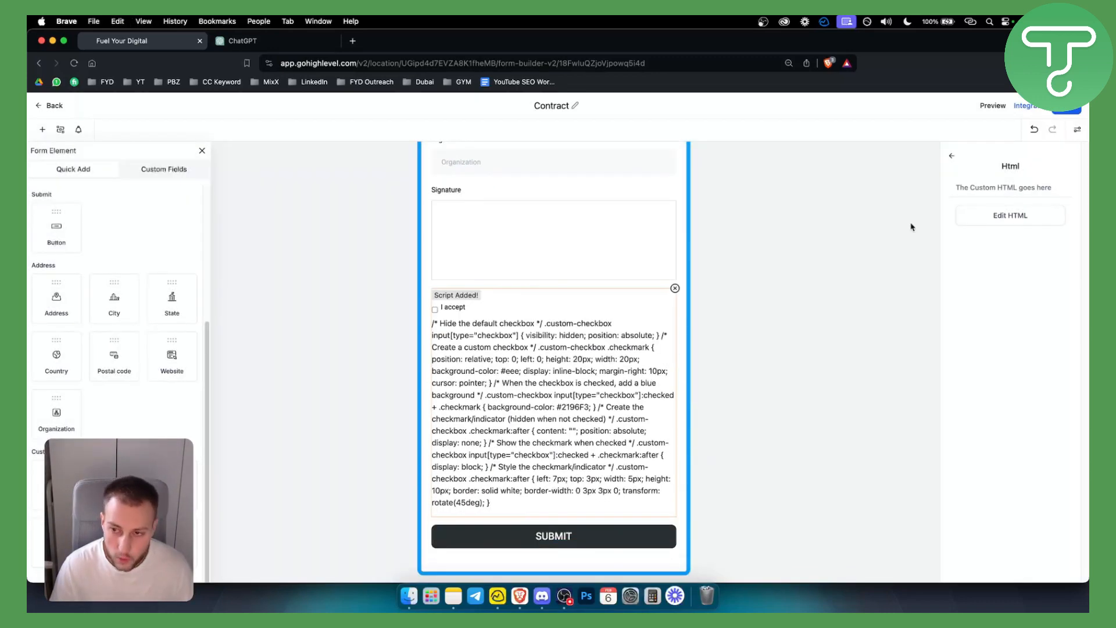
click(1011, 216)
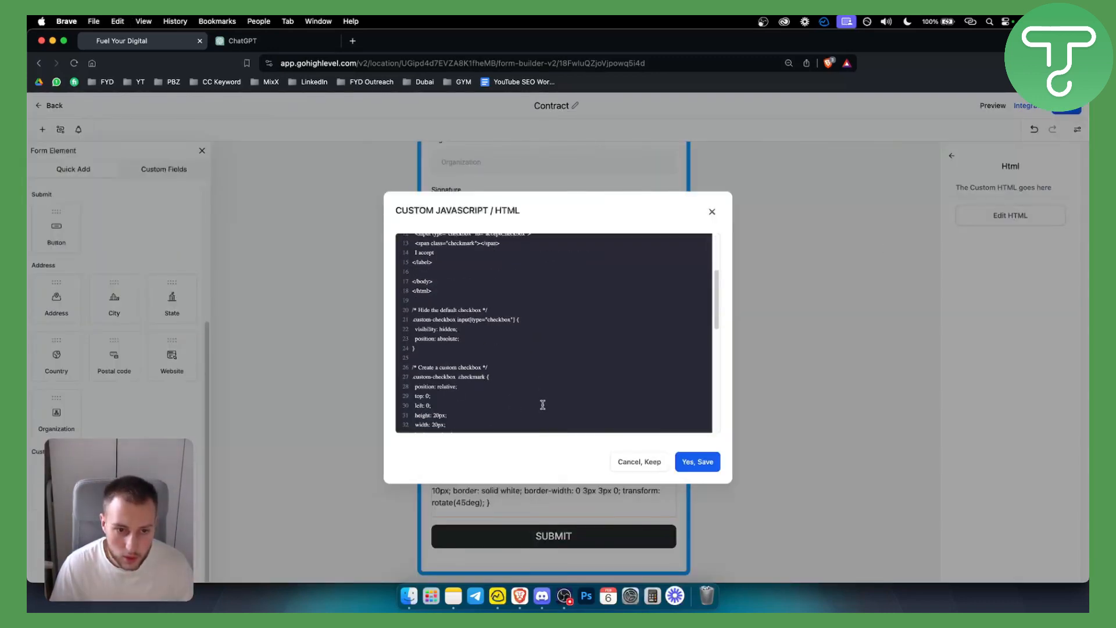
scroll(down, 3)
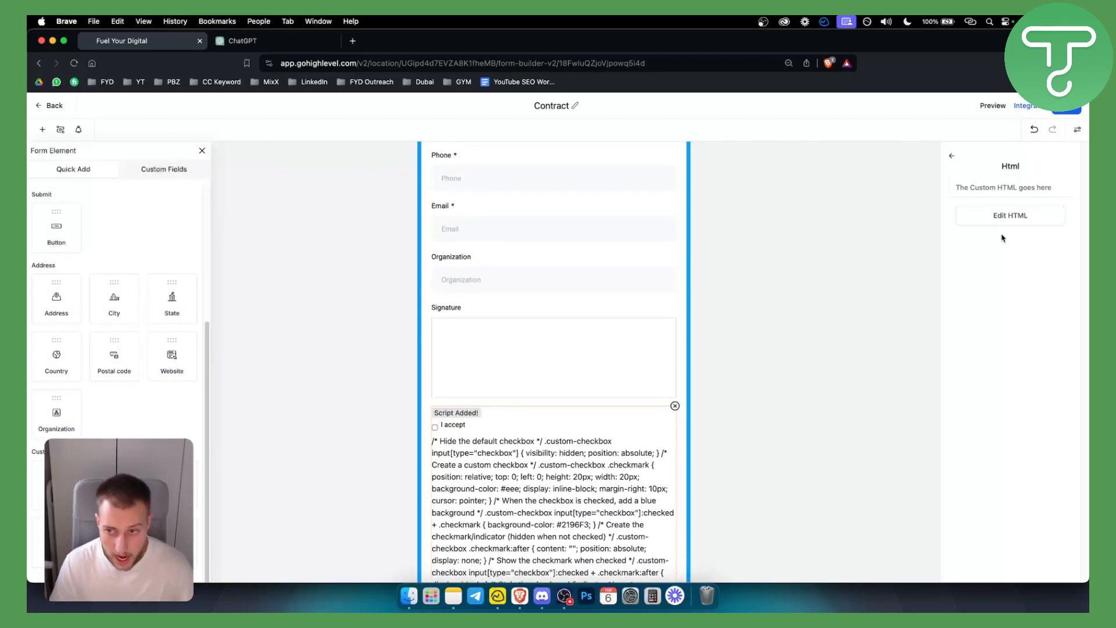
Step: Remove the CSS from the HTML block, save, and test-untick the 'I accept' checkbox
click(1010, 215)
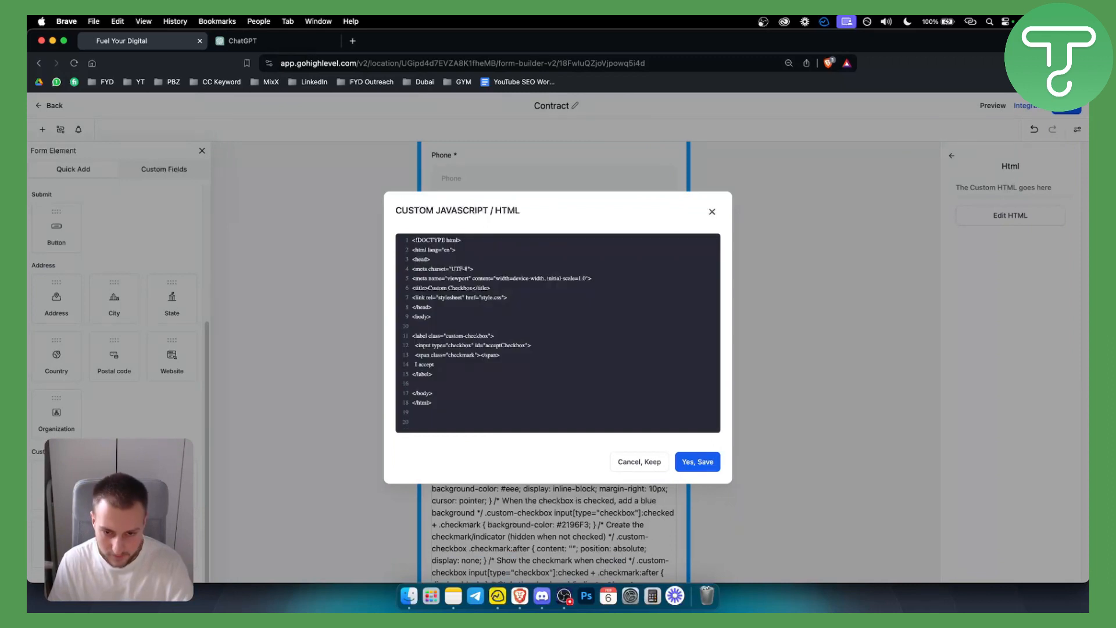
click(698, 462)
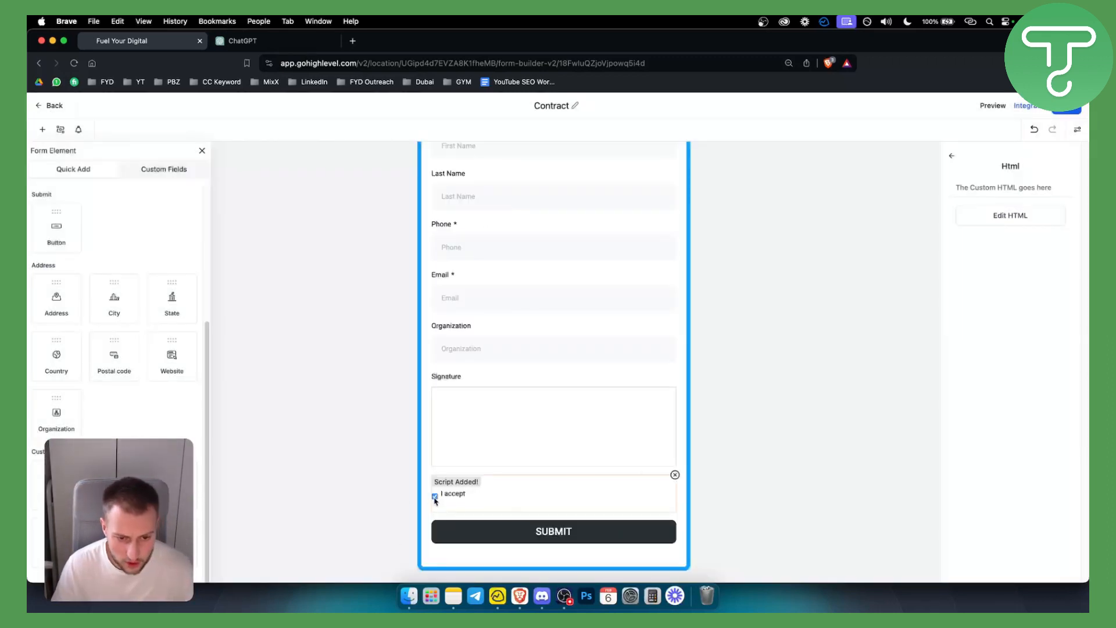
click(435, 496)
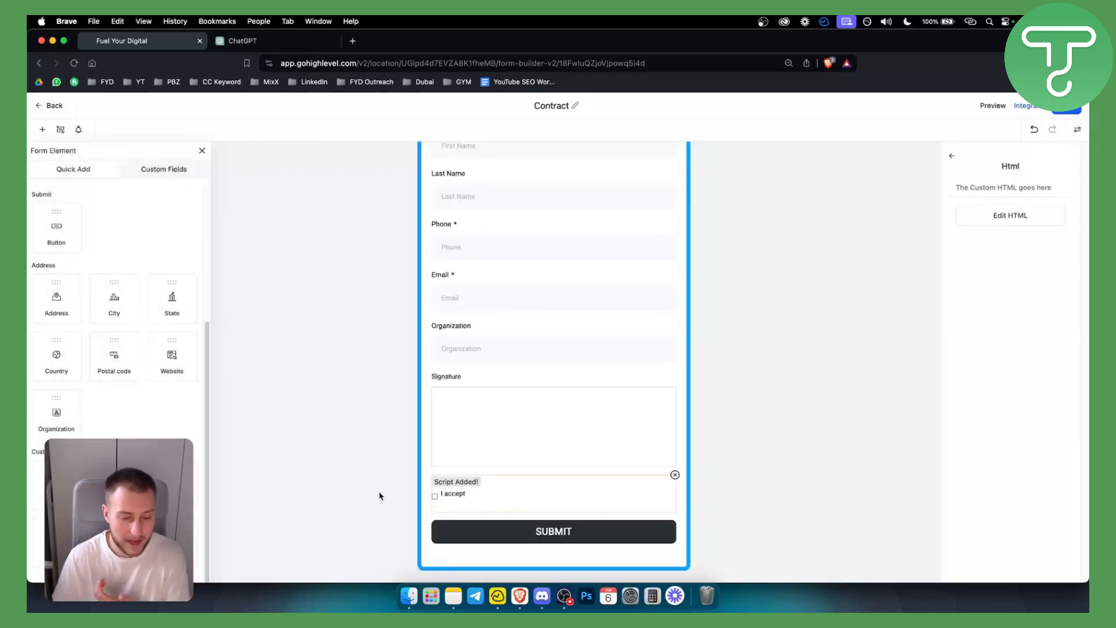
mouse_move(481, 503)
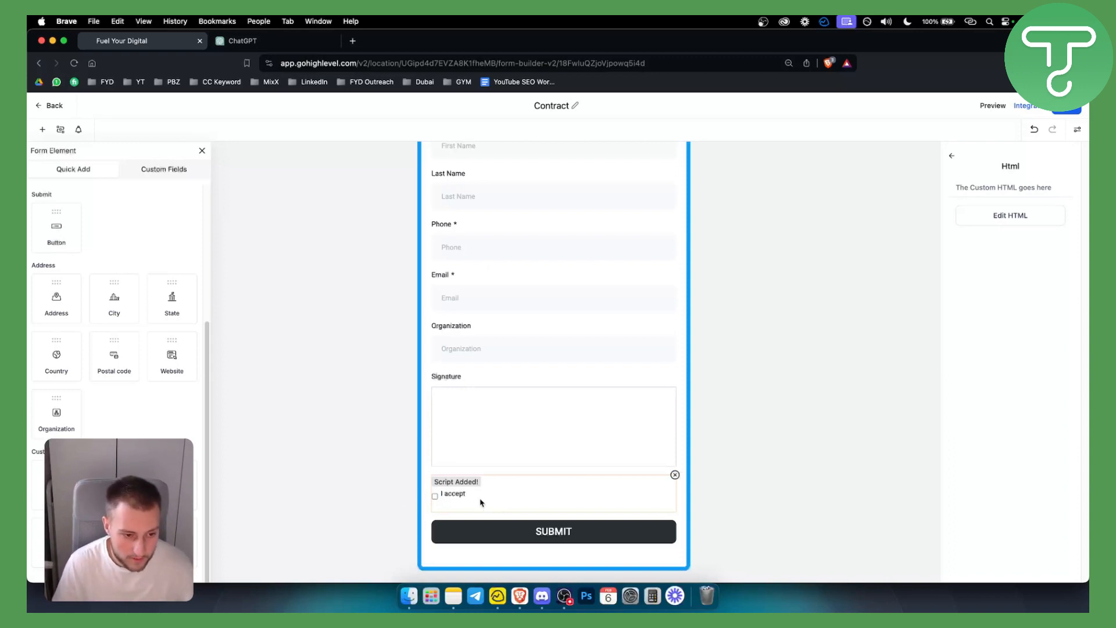
mouse_move(322, 490)
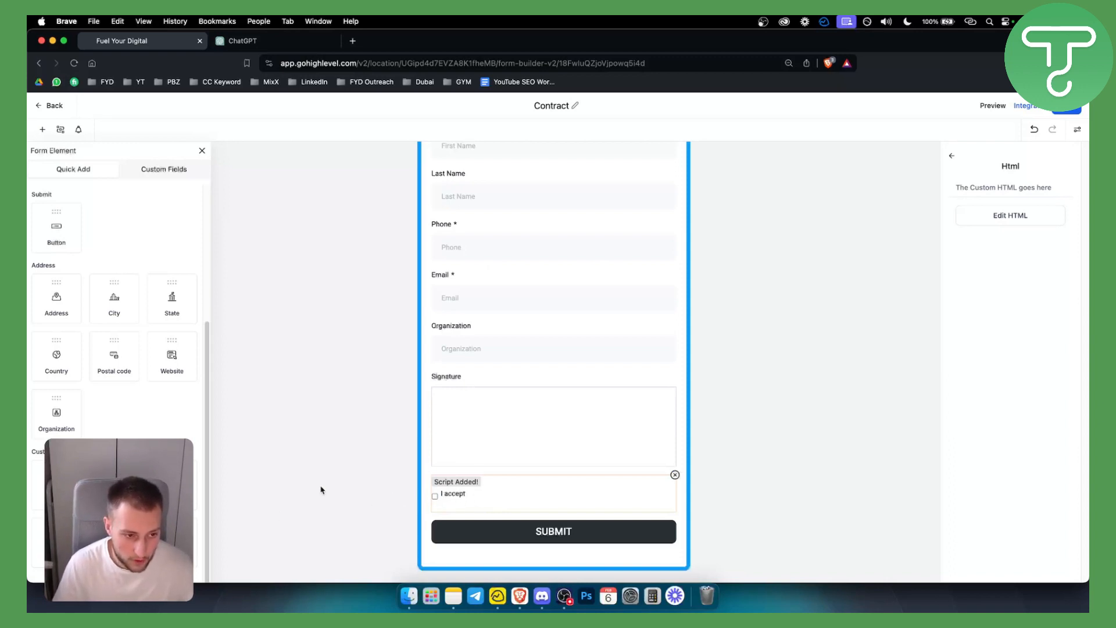